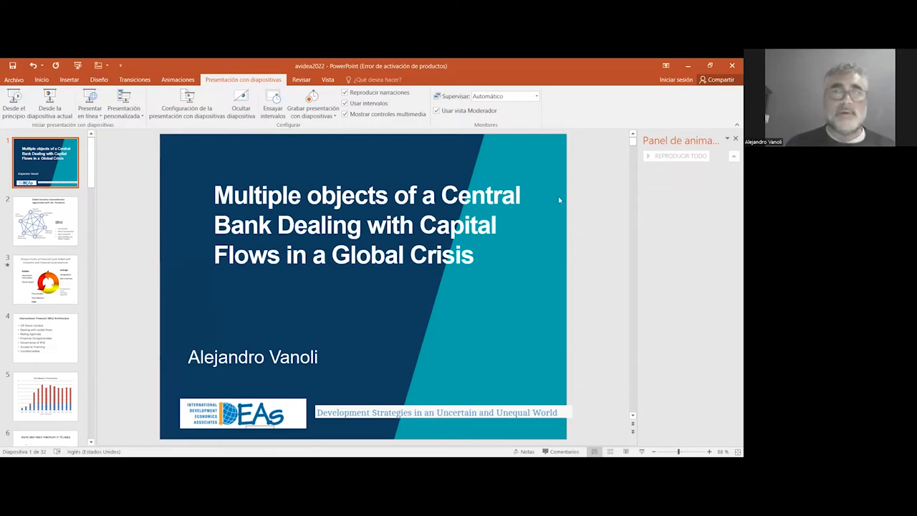
# - Display slide 2 on global economy inconsistencies aggravated by the pandemic
pyautogui.click(45, 221)
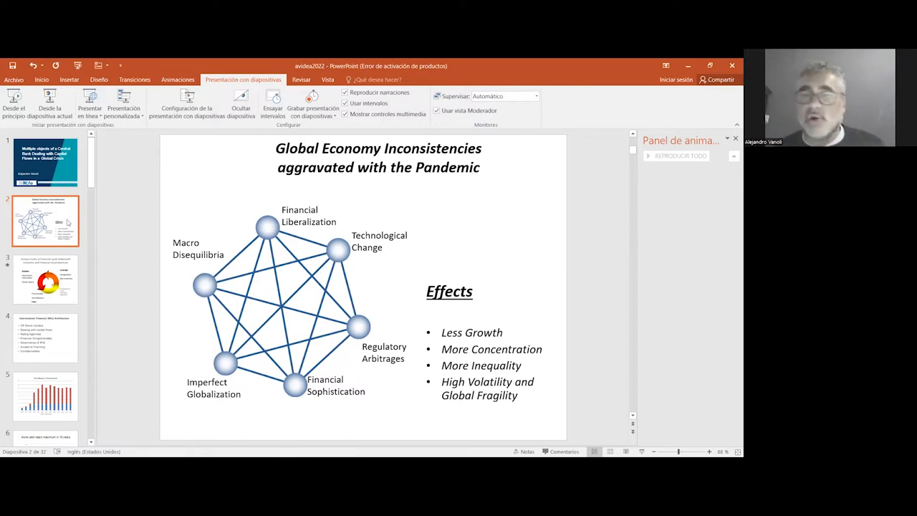
# - Display slide 3 on vicious circles of the financial cycle
pyautogui.click(45, 278)
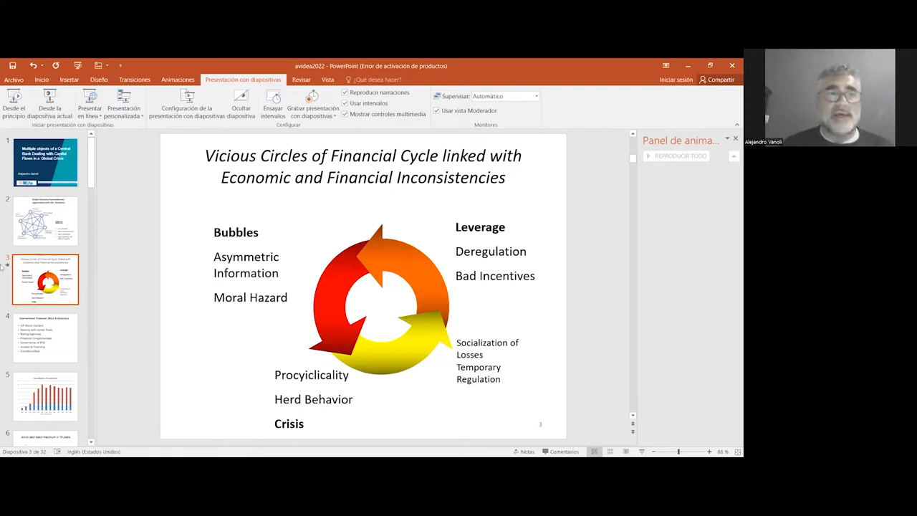
# - Display slide 4, International Financial (Mis) Architecture
pyautogui.click(45, 338)
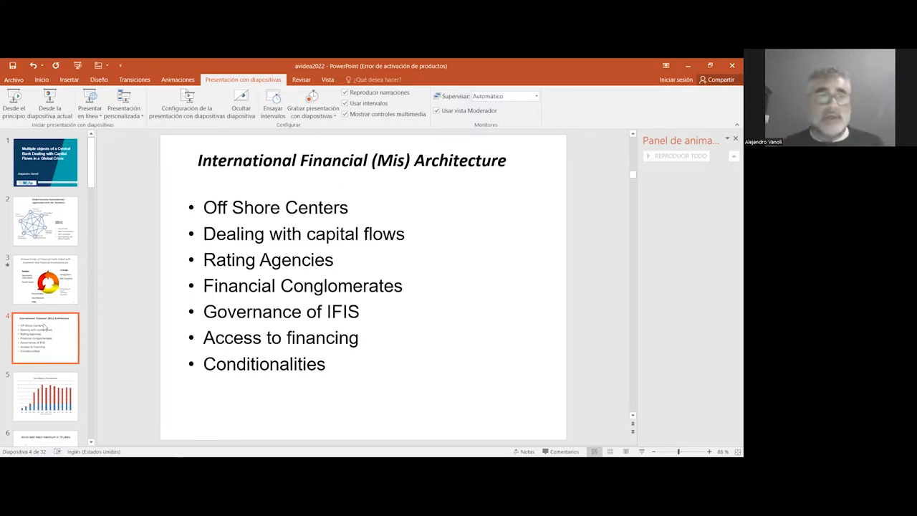
# - Display slide 6 with the 'World debt reach maximum in 70 years' chart
pyautogui.click(45, 396)
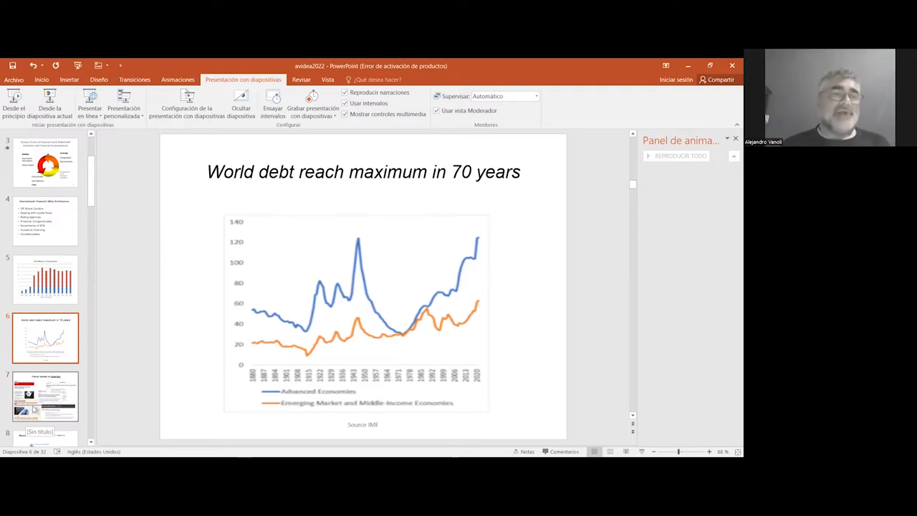
# - Display slide 7, Financial Scandals and Supervision, with its news headline collage
pyautogui.click(45, 396)
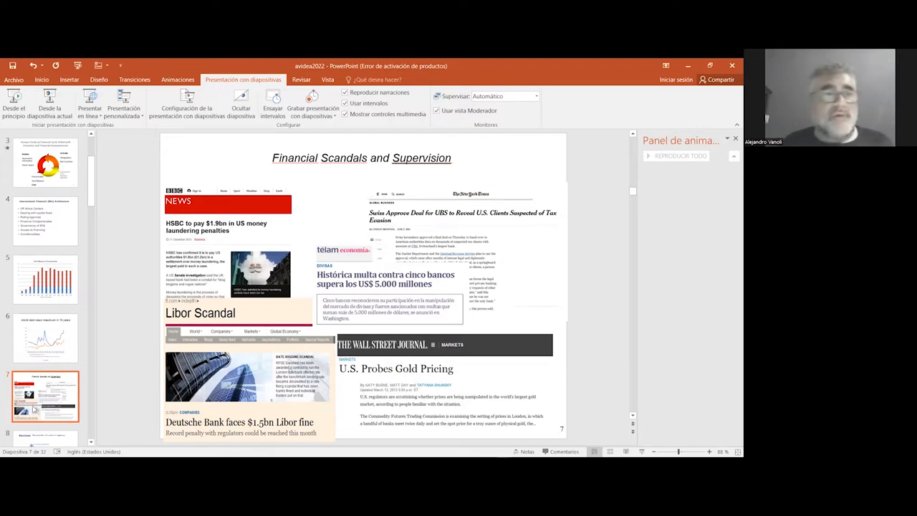
pyautogui.click(45, 337)
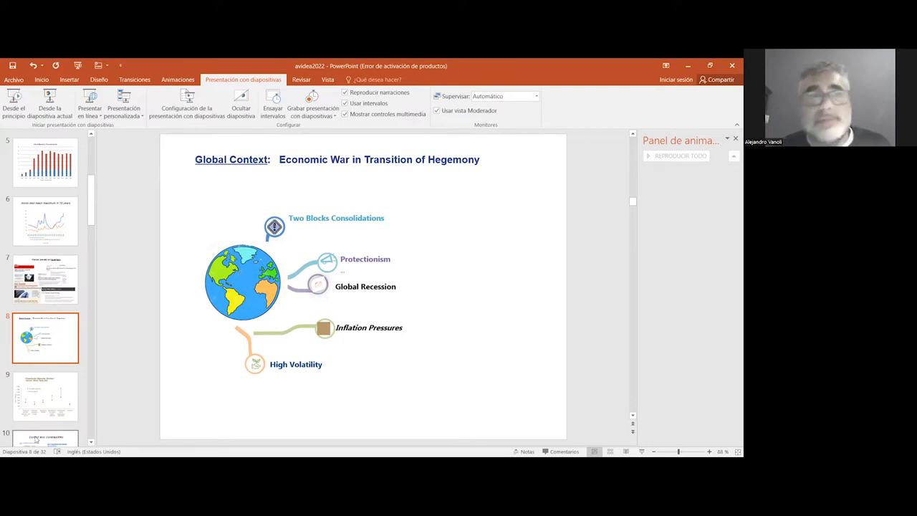
pyautogui.moveTo(29, 419)
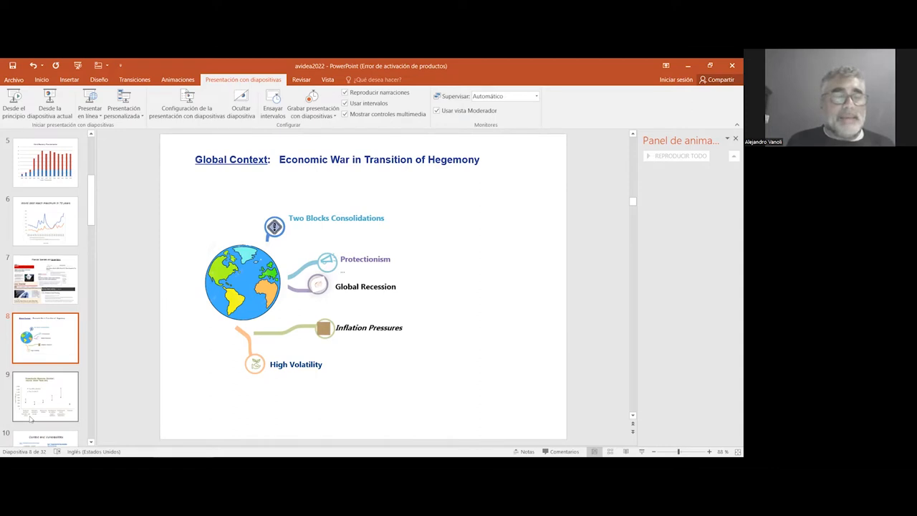
pyautogui.moveTo(34, 416)
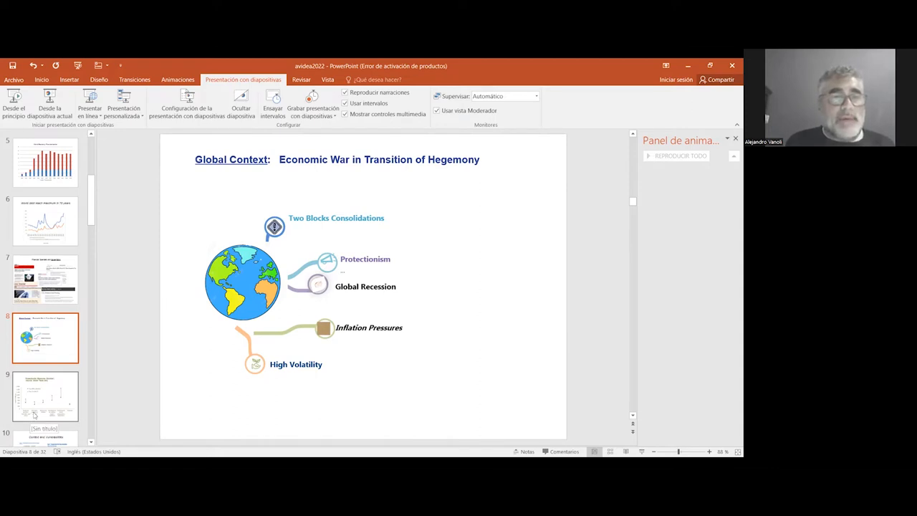
pyautogui.click(45, 396)
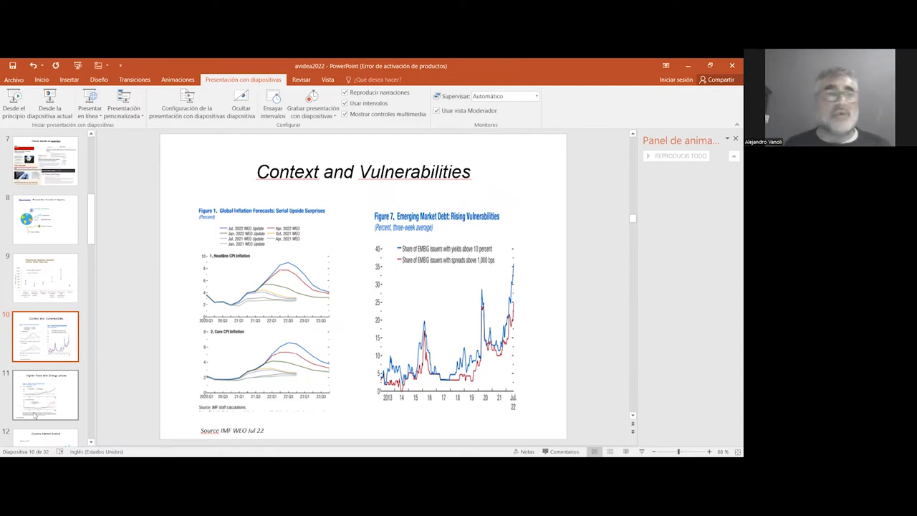
# - Move through the slide thumbnails to slide 13's 2011 vs 2019 local market debt chart
pyautogui.click(45, 394)
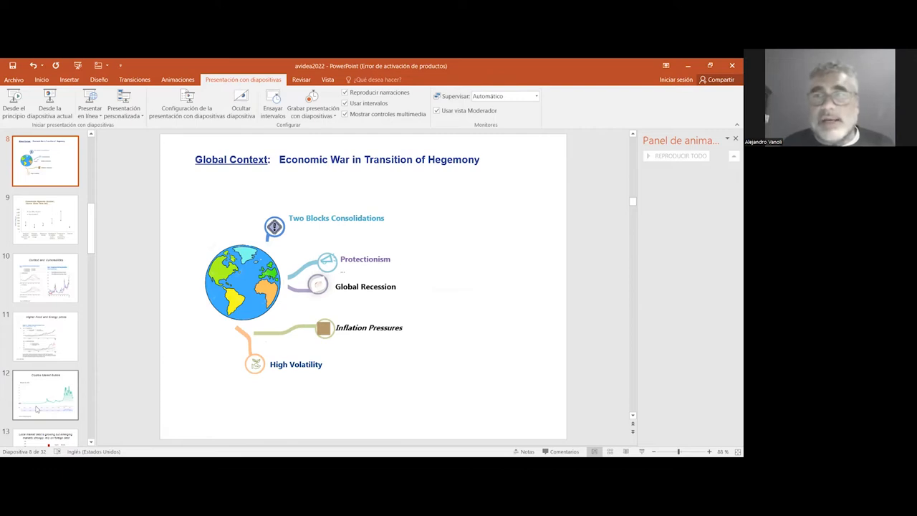
pyautogui.click(45, 278)
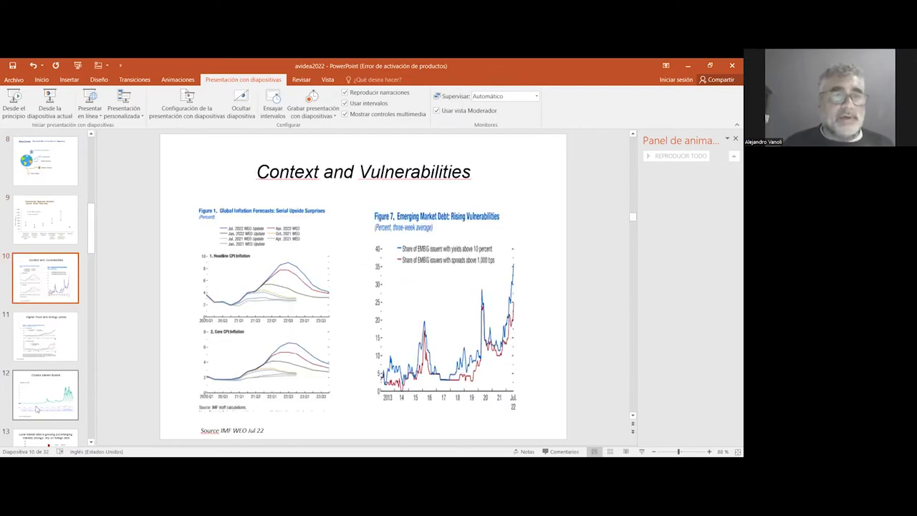
pyautogui.click(45, 395)
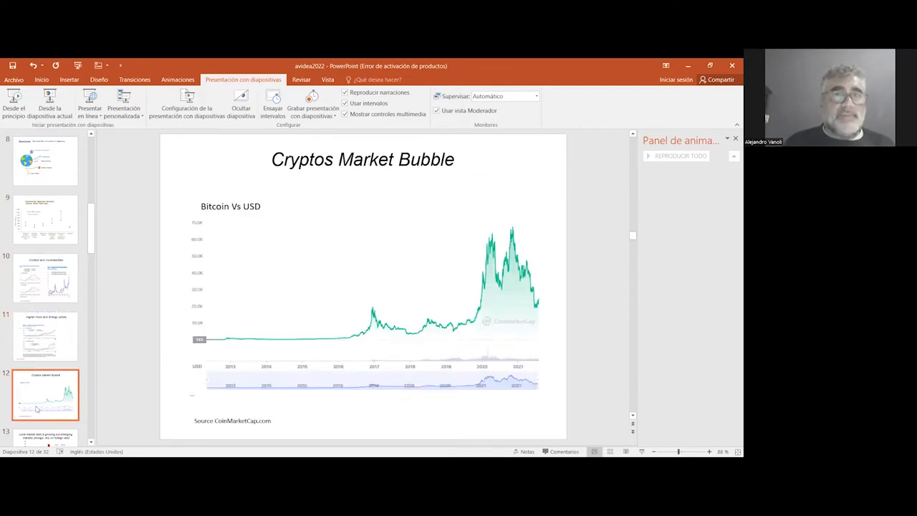
pyautogui.click(45, 337)
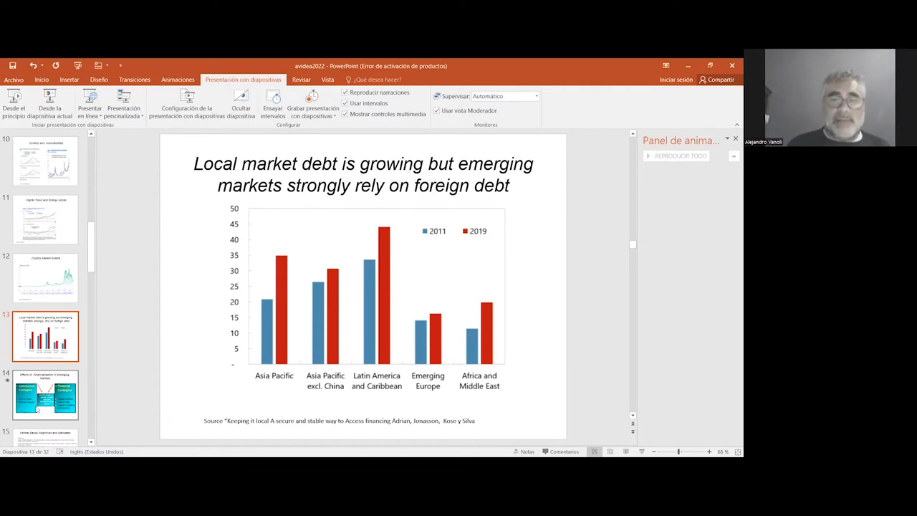
# - Display slide 17, How to deal with Multiple Goals, with its trinity triangle
pyautogui.click(44, 394)
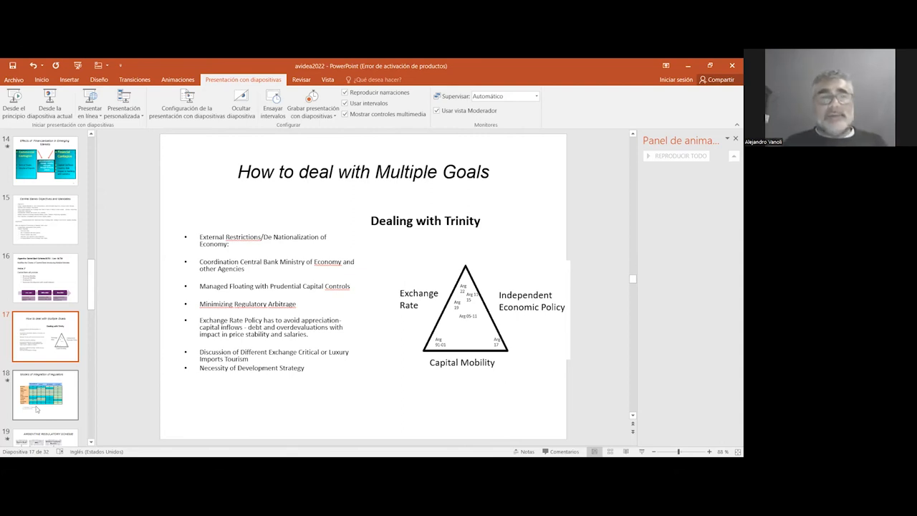
# - Advance to slide 19, Argentine Regulatory Scheme, briefly visiting slide 20 first
pyautogui.click(46, 394)
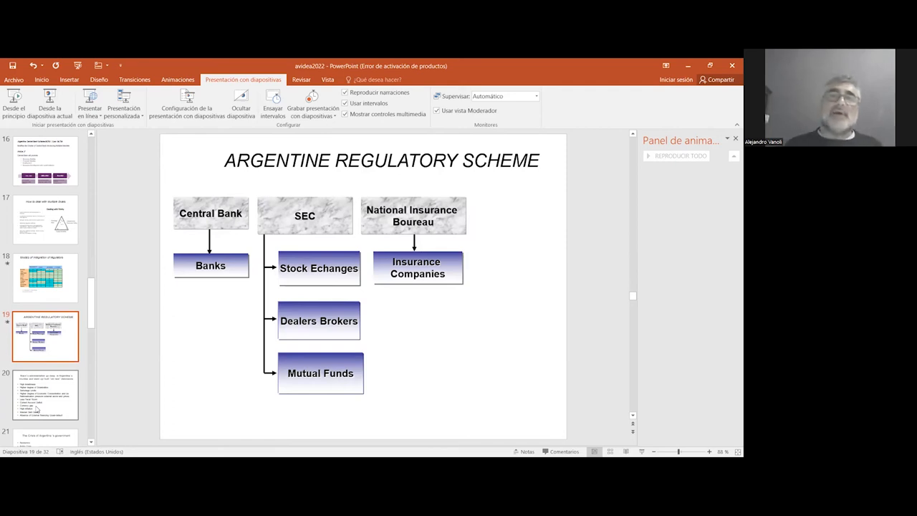
pyautogui.click(44, 395)
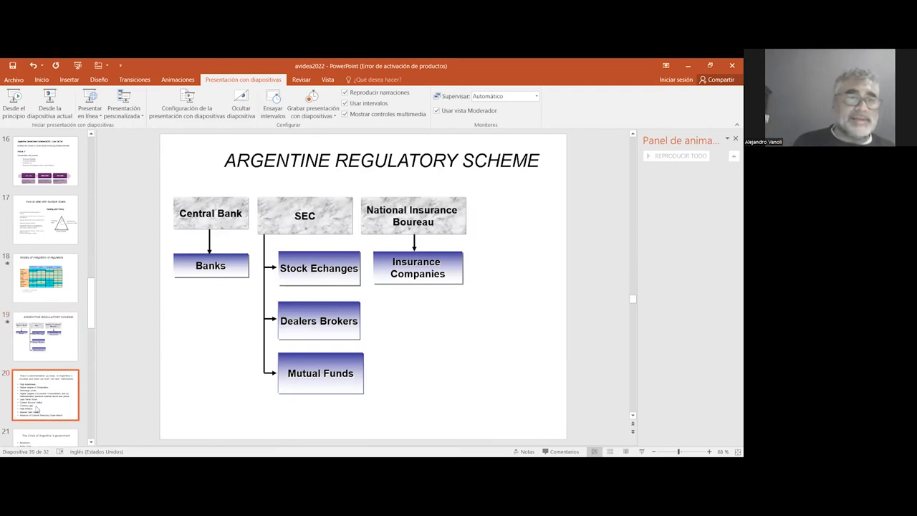
pyautogui.click(45, 335)
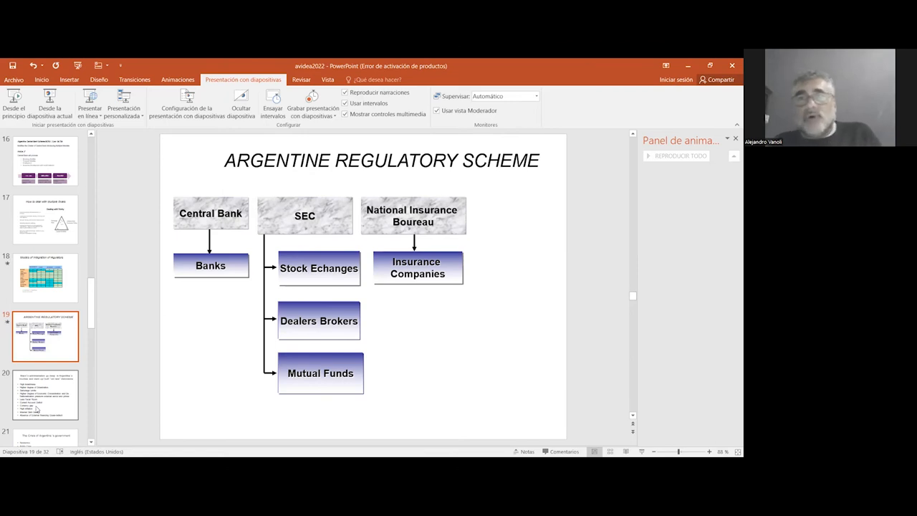
# - Display slide 22, Crisis Post IMF, listing post-agreement tensions
pyautogui.click(46, 394)
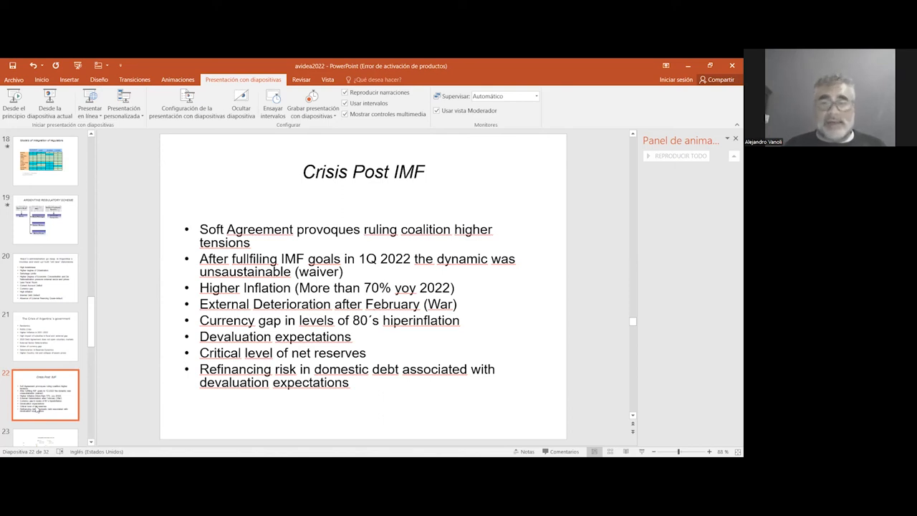
# - Display slide 23 with the Commodities Prices Index chart
pyautogui.click(46, 335)
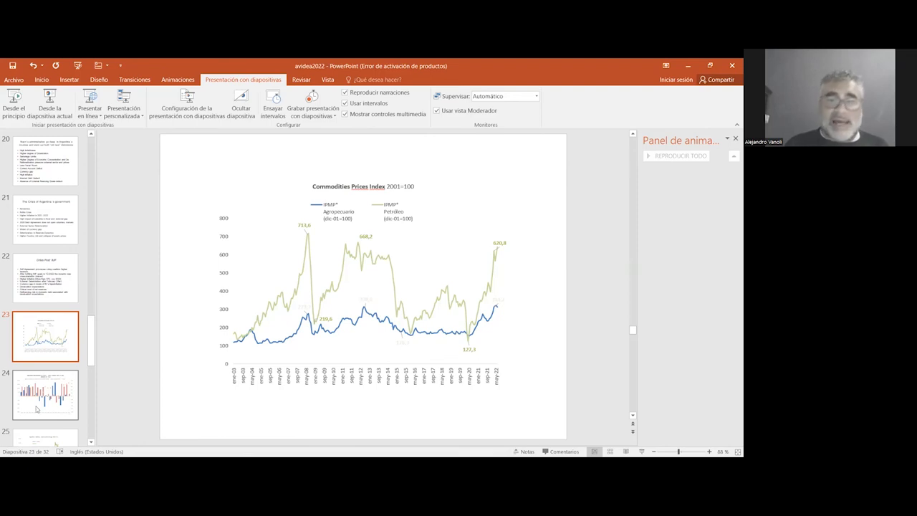
# - Show slide 25, Argentina's inflation, salaries and exchange rate chart
pyautogui.click(45, 394)
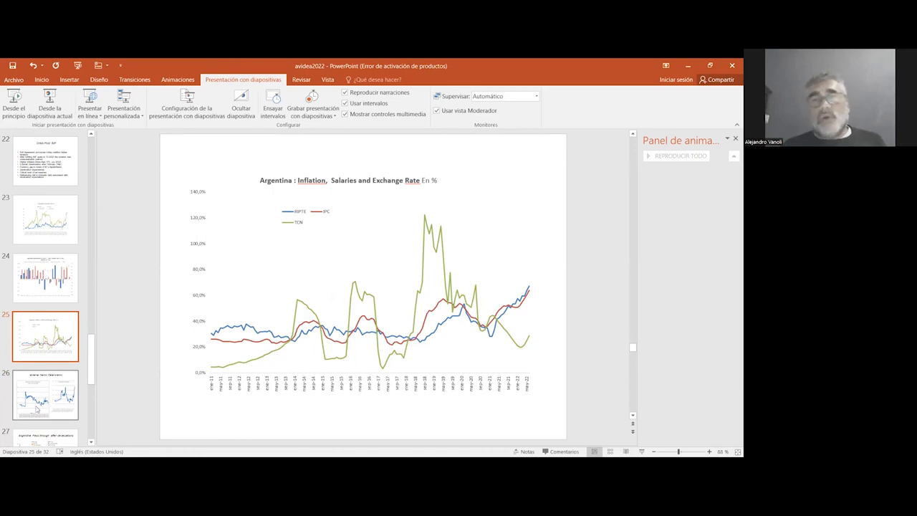
# - Pass the devaluation pass-through chart on slide 27 and show slide 28, Perspectives
pyautogui.click(46, 394)
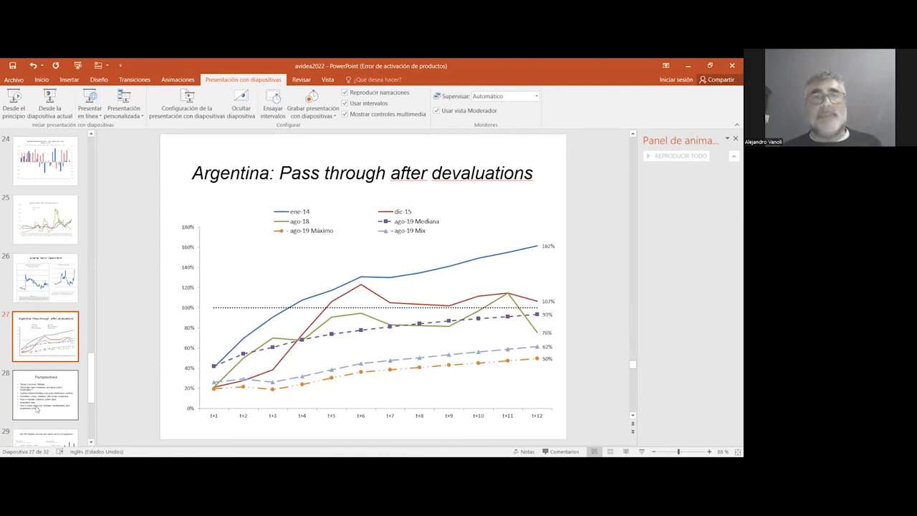
pyautogui.click(46, 394)
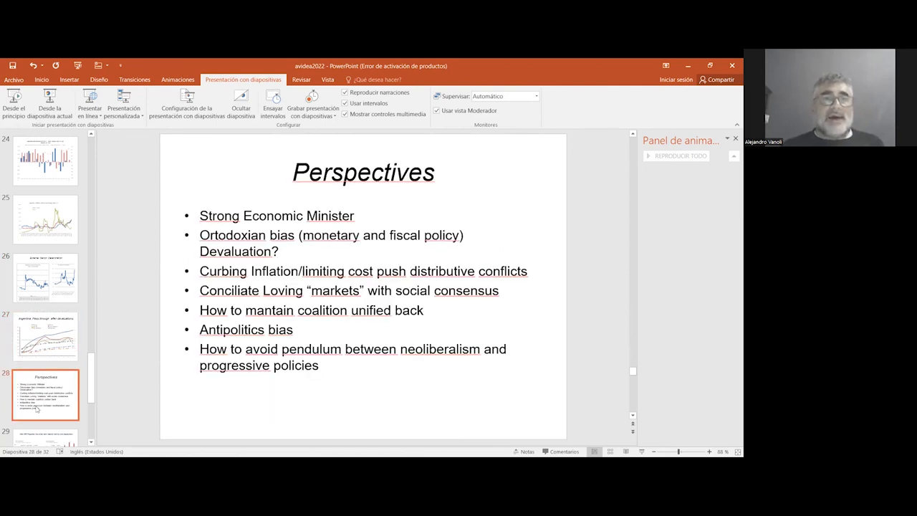